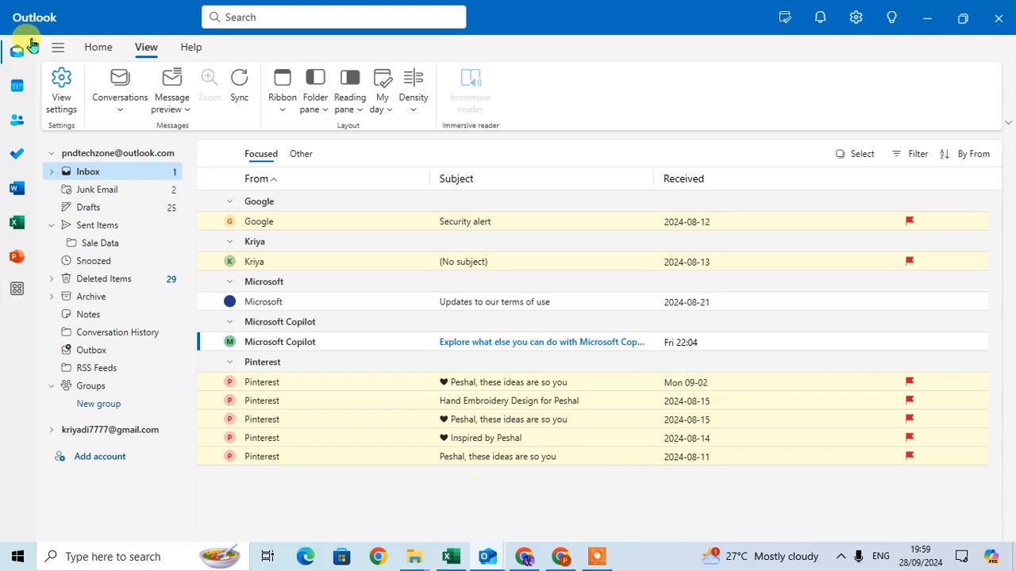
{"action": "mouse_move", "coordinate": [61, 87]}
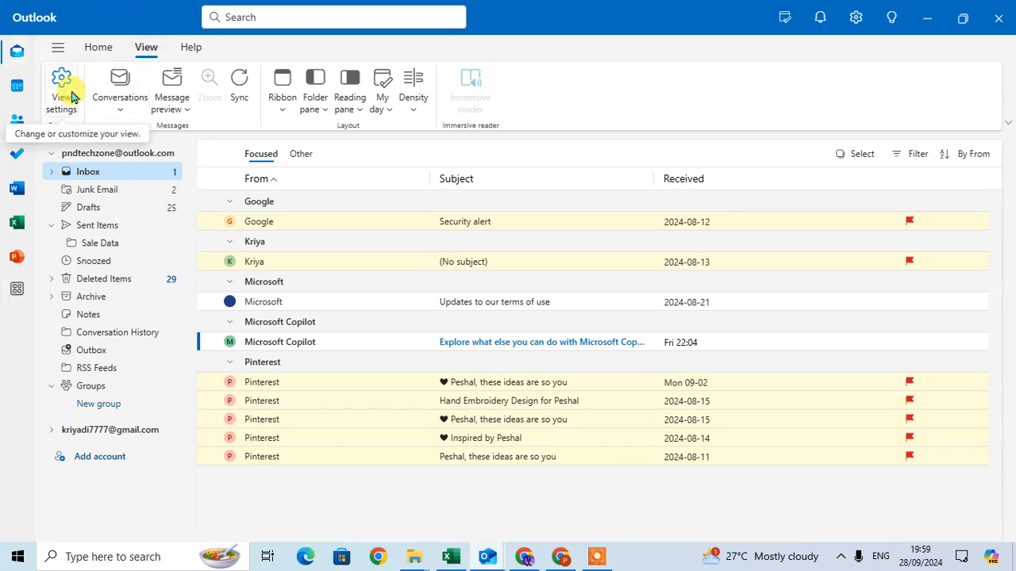
Bring up Outlook's Settings window from View settings, showing the Mail layout options.
{"action": "left_click", "coordinate": [60, 91]}
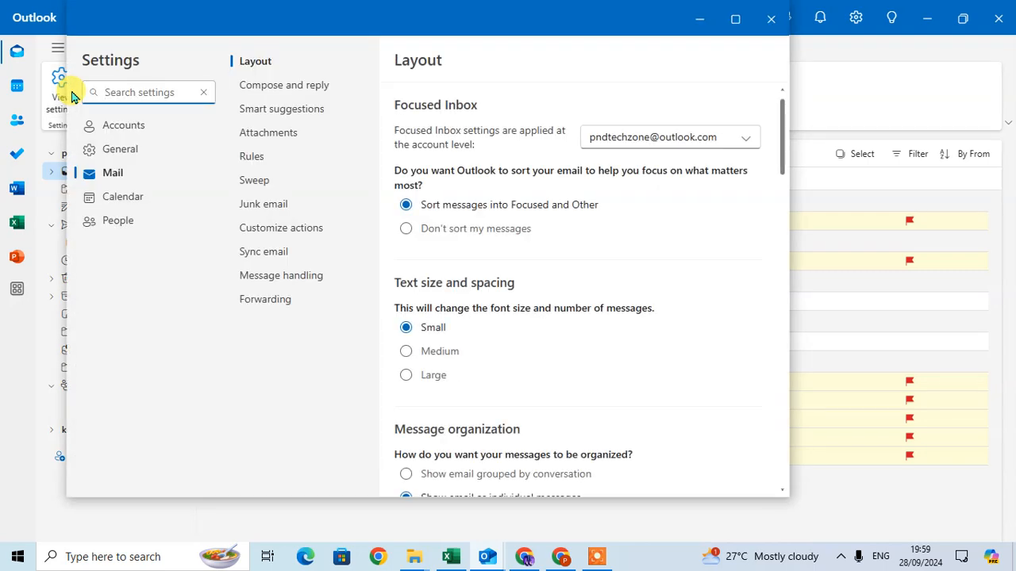
{"action": "mouse_move", "coordinate": [119, 149]}
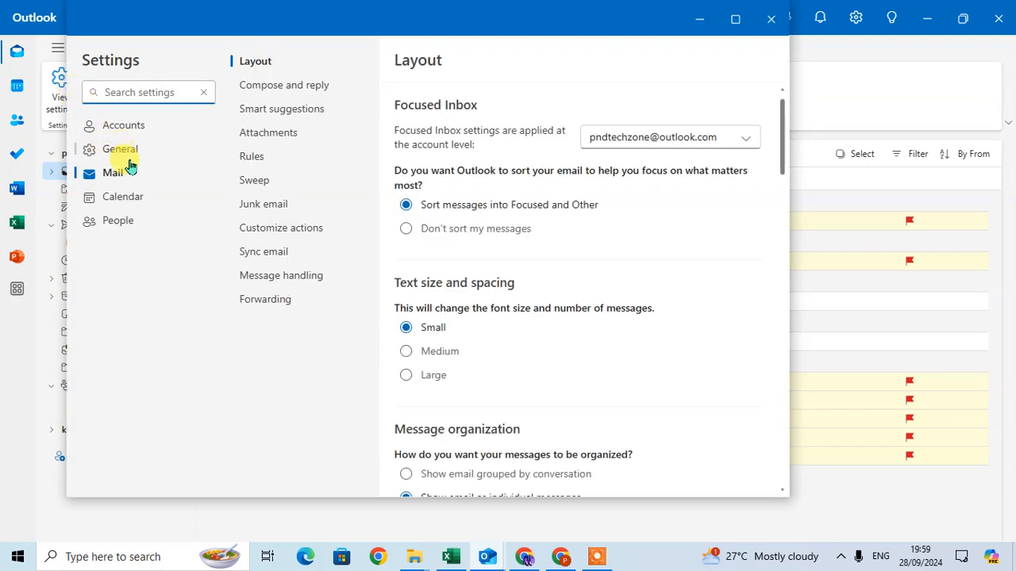
Show General > Privacy and data, where the Export mailbox request appears in progress.
{"action": "left_click", "coordinate": [120, 149]}
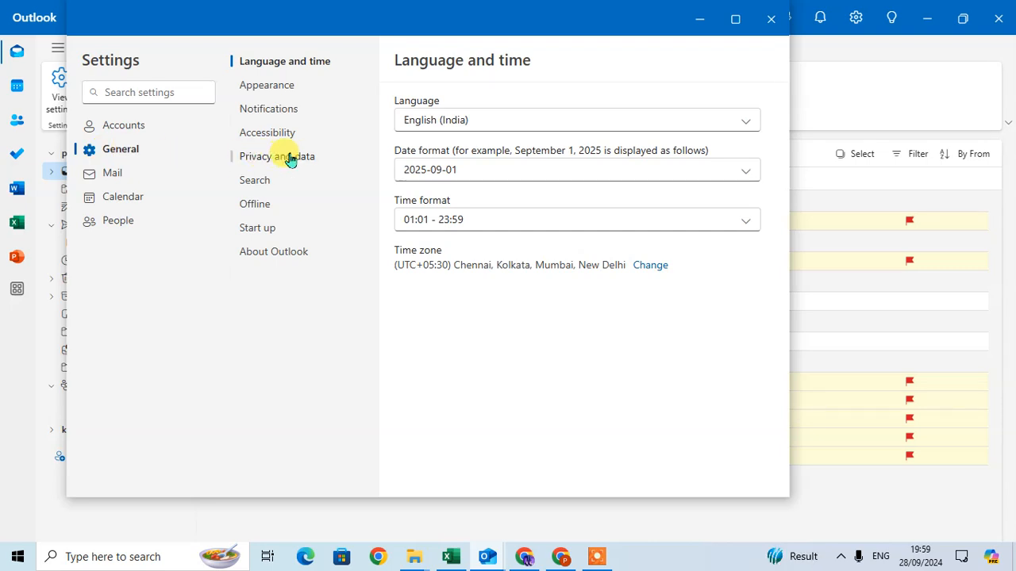
{"action": "left_click", "coordinate": [276, 156]}
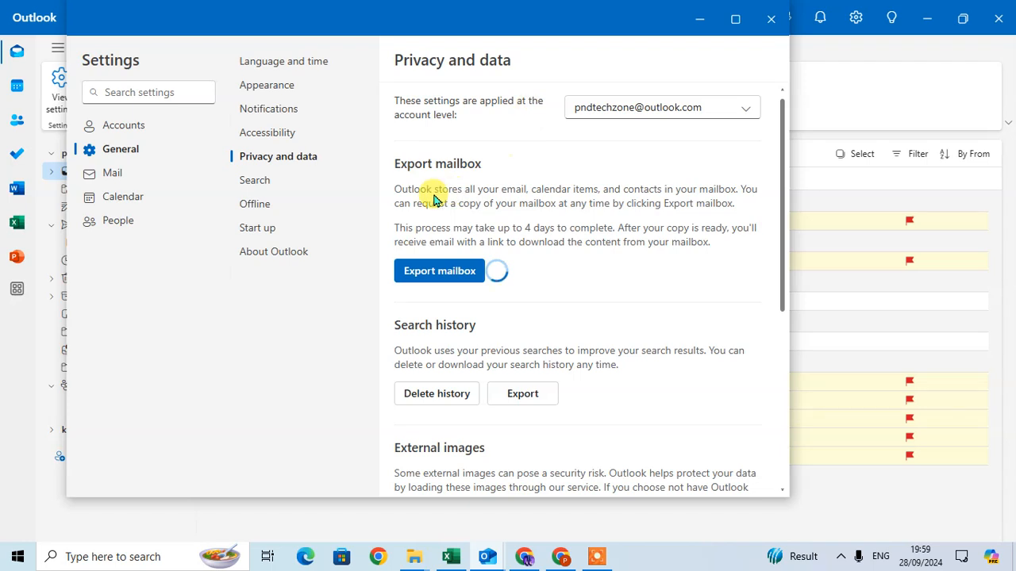
{"action": "mouse_move", "coordinate": [577, 175]}
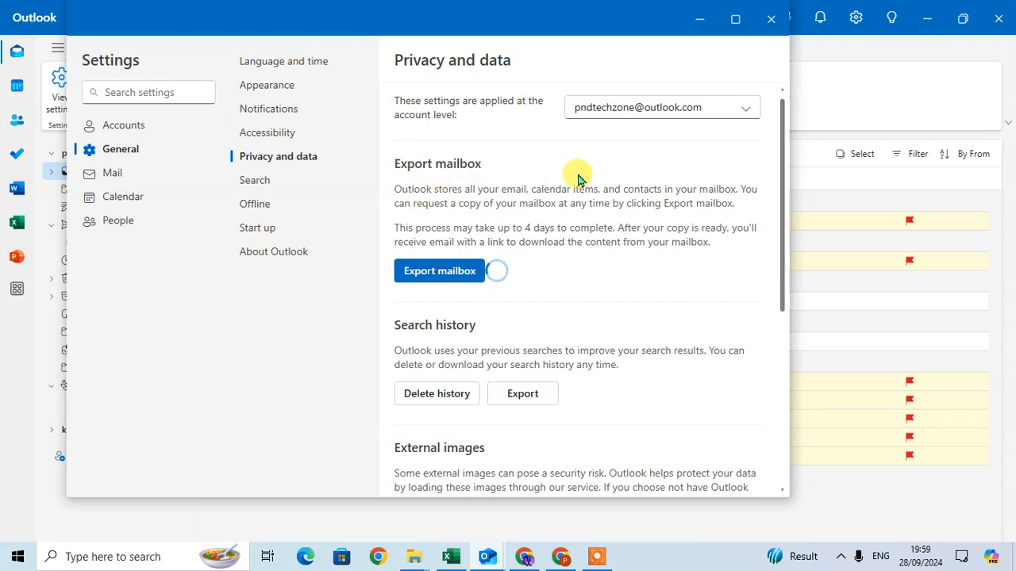
{"action": "mouse_move", "coordinate": [404, 209]}
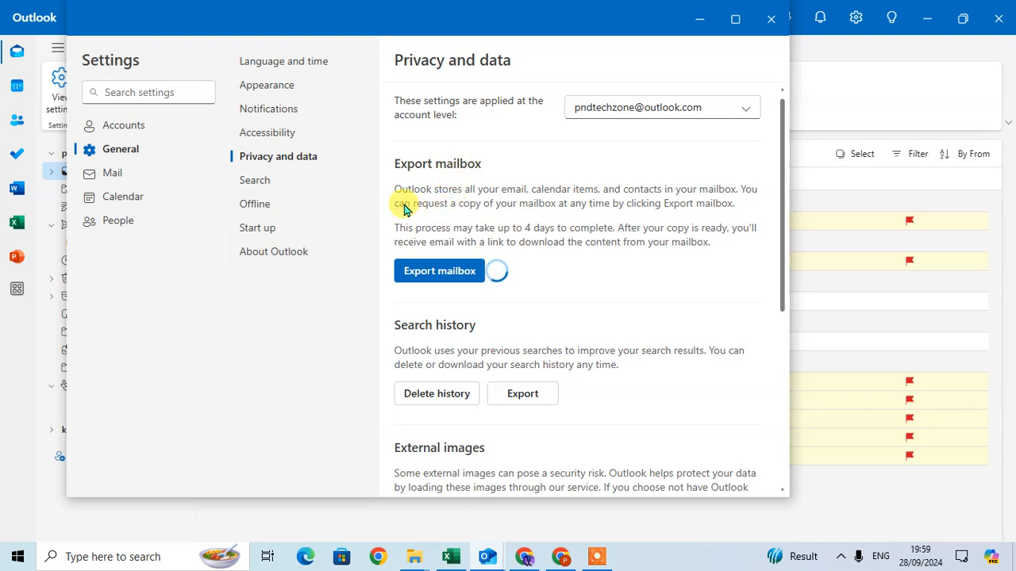
{"action": "mouse_move", "coordinate": [478, 206]}
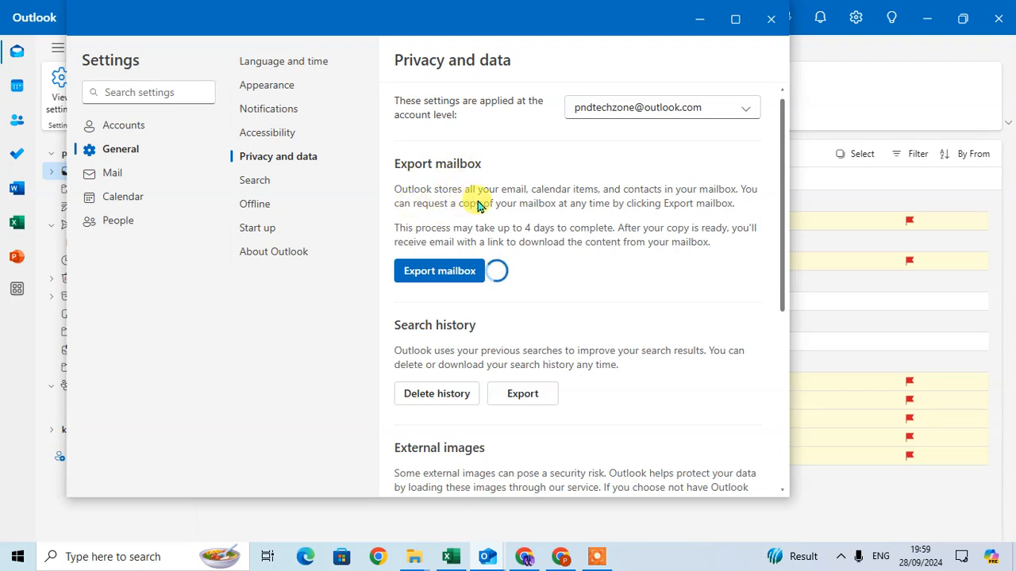
{"action": "mouse_move", "coordinate": [623, 197]}
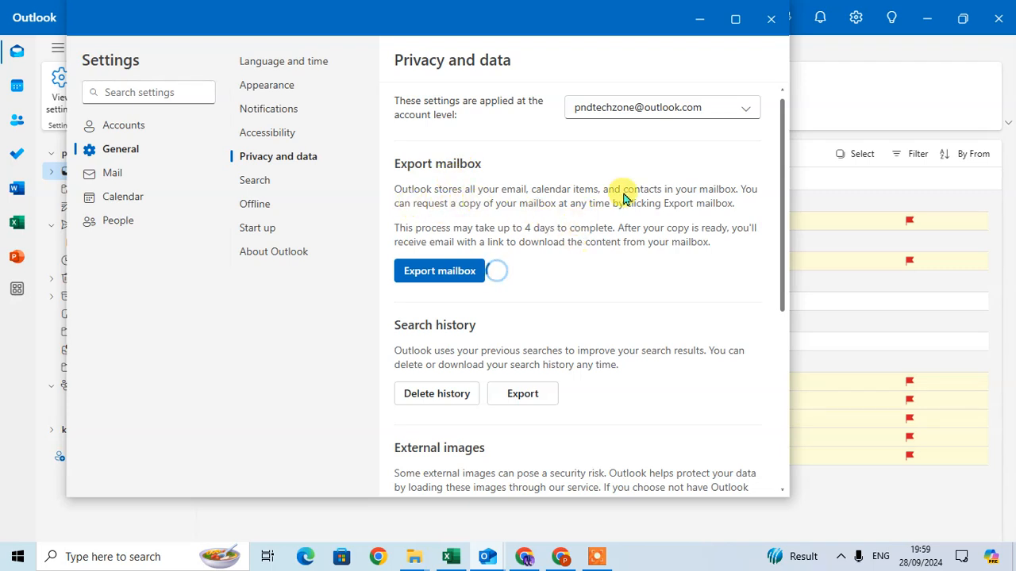
{"action": "mouse_move", "coordinate": [641, 208]}
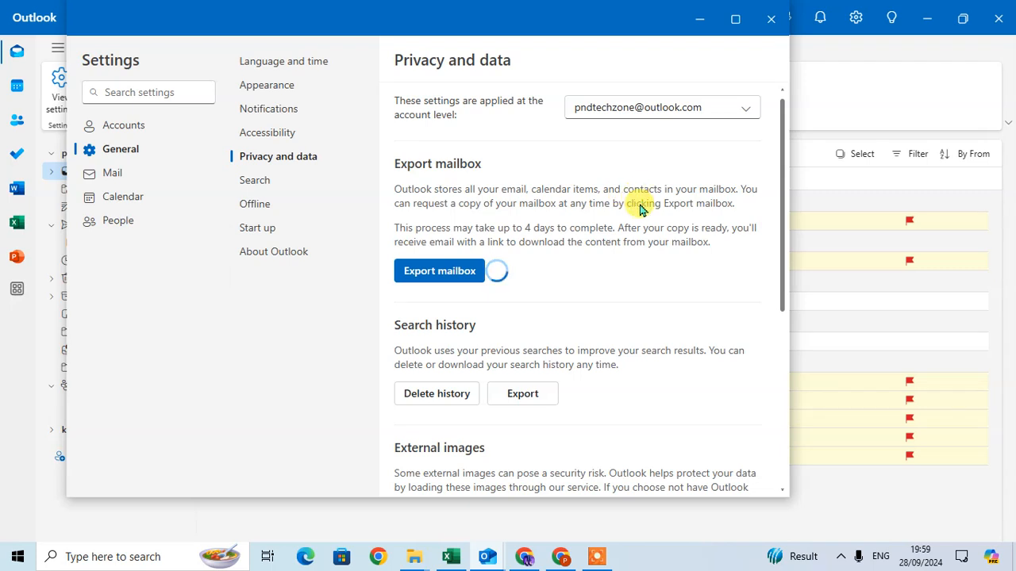
{"action": "mouse_move", "coordinate": [419, 213]}
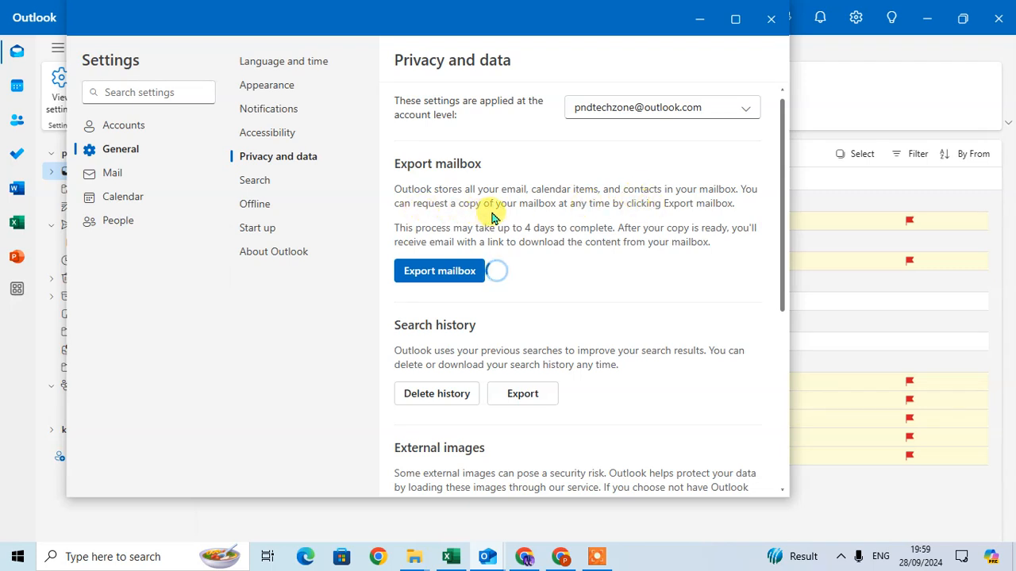
{"action": "mouse_move", "coordinate": [765, 286]}
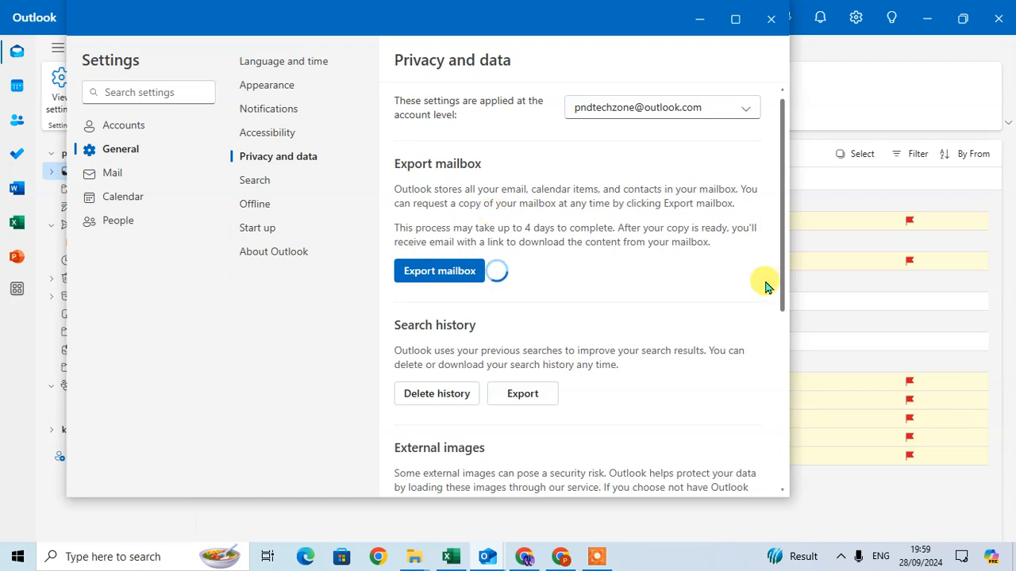
{"action": "mouse_move", "coordinate": [732, 221]}
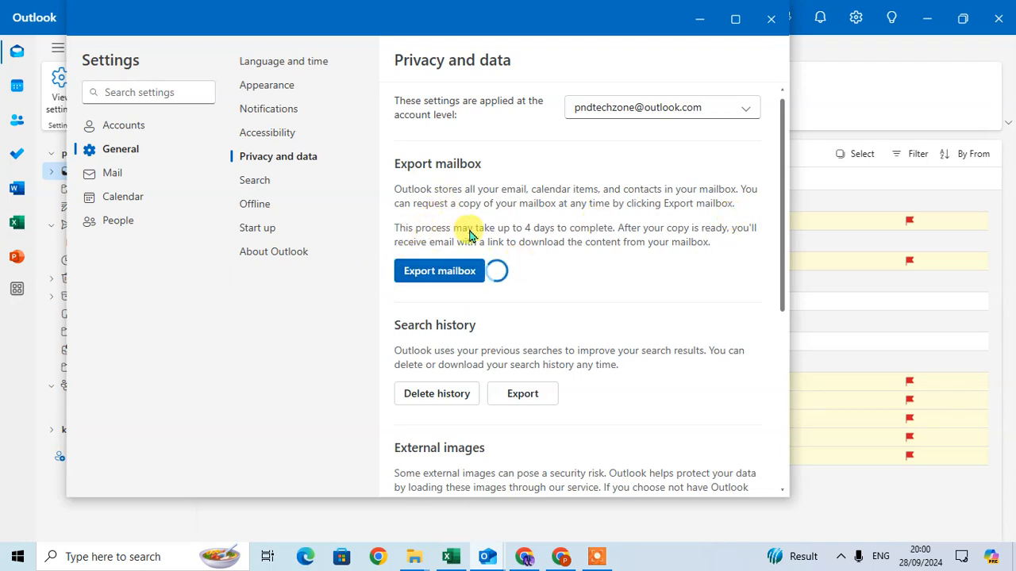
{"action": "mouse_move", "coordinate": [566, 244]}
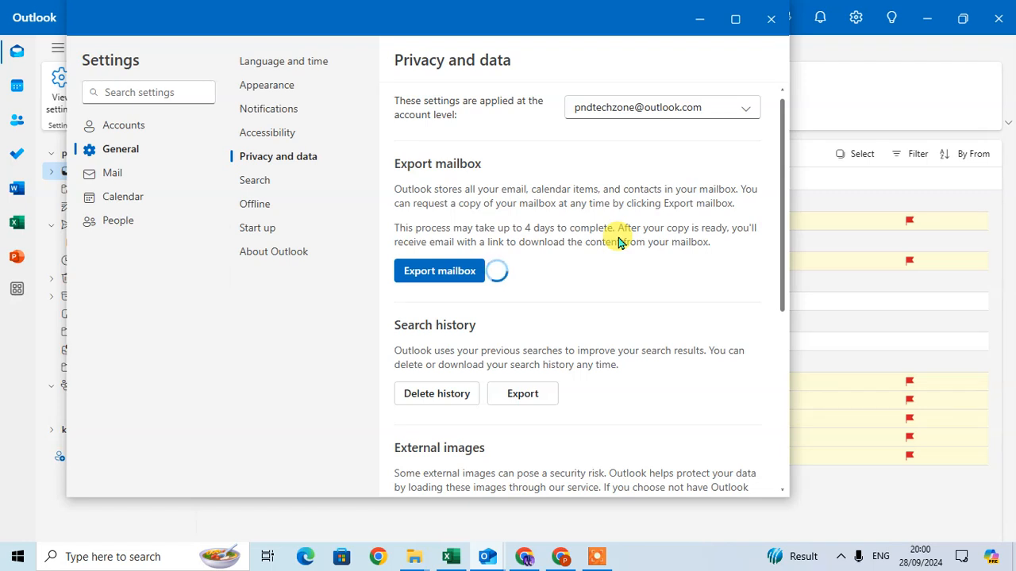
{"action": "mouse_move", "coordinate": [763, 264]}
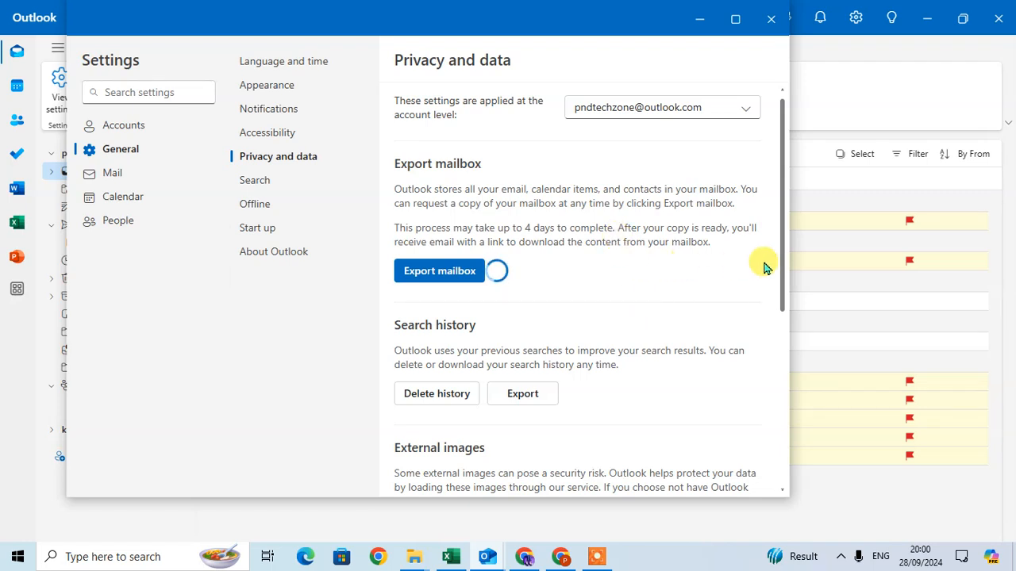
{"action": "mouse_move", "coordinate": [616, 280]}
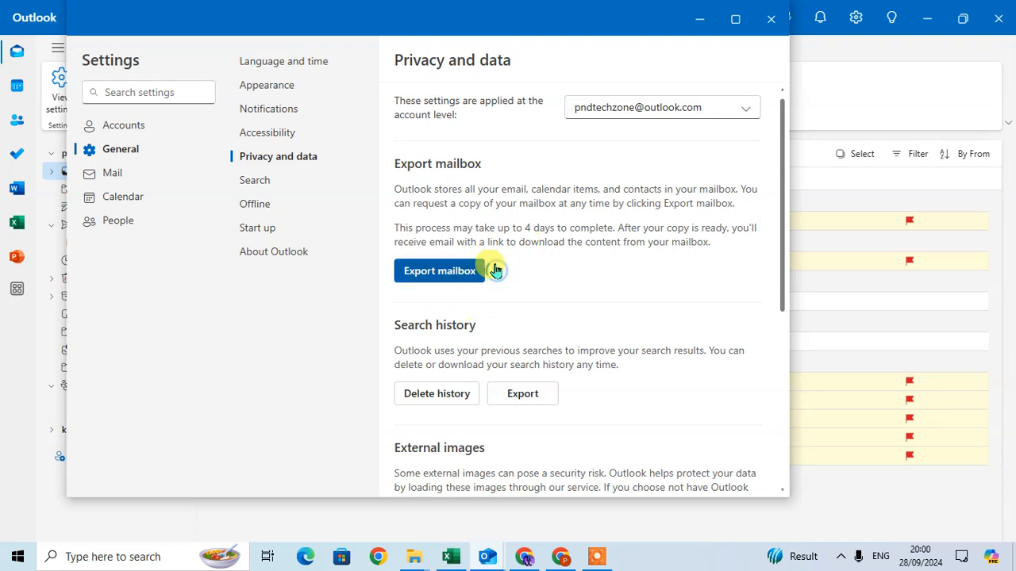
{"action": "left_click", "coordinate": [438, 270]}
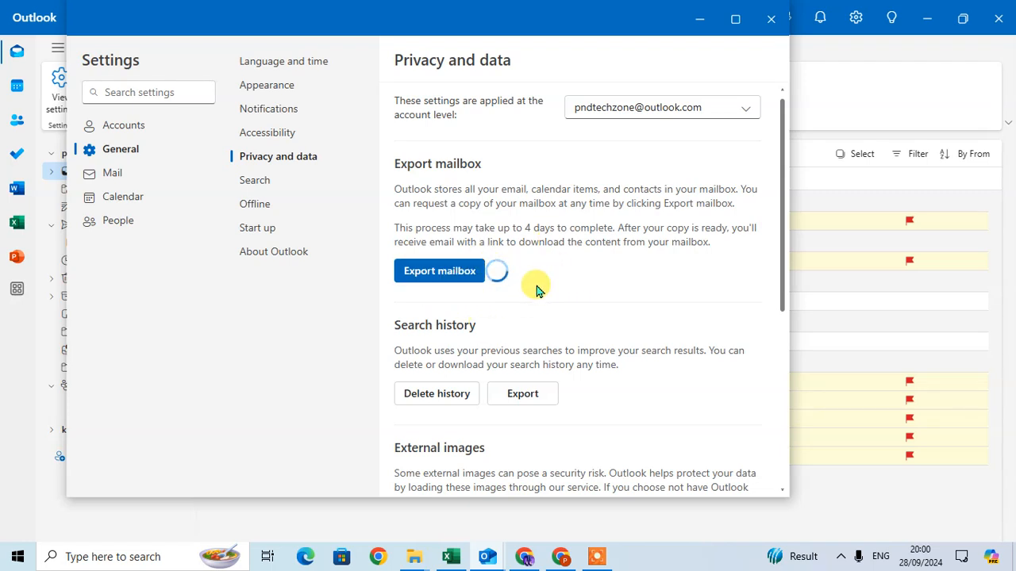